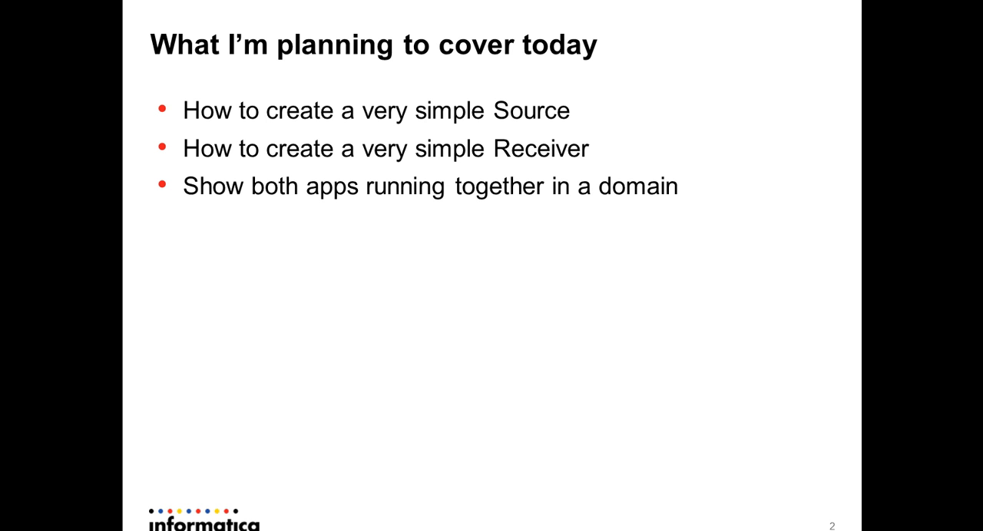
mouse_move(720, 422)
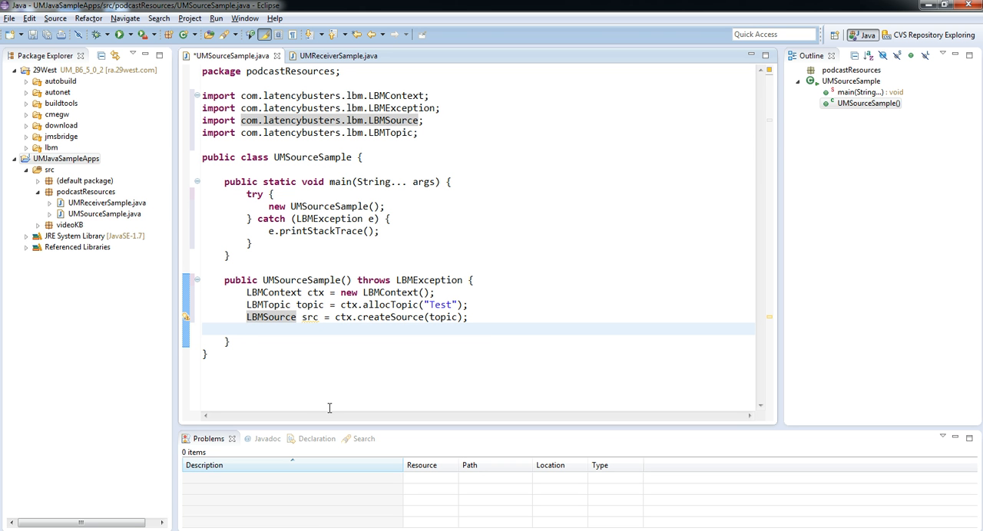
mouse_move(488, 342)
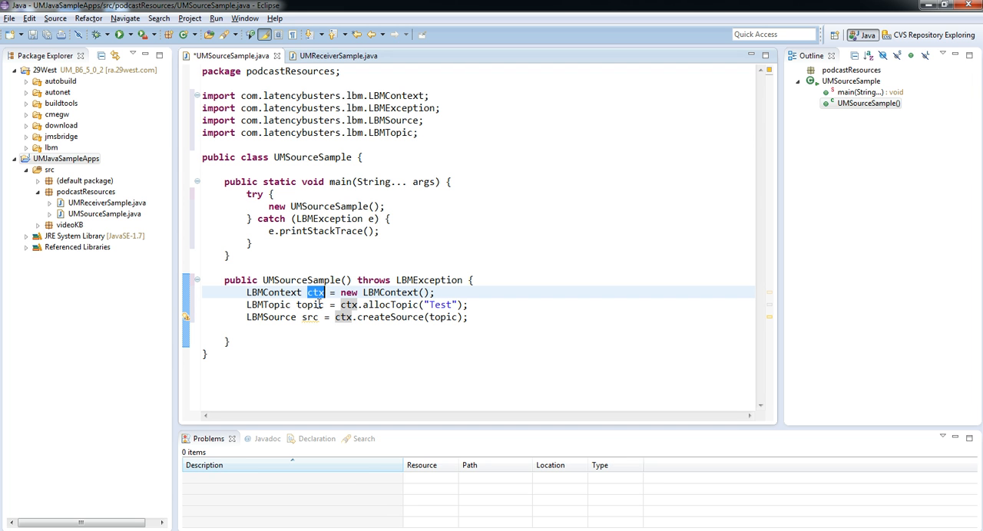
mouse_move(341, 320)
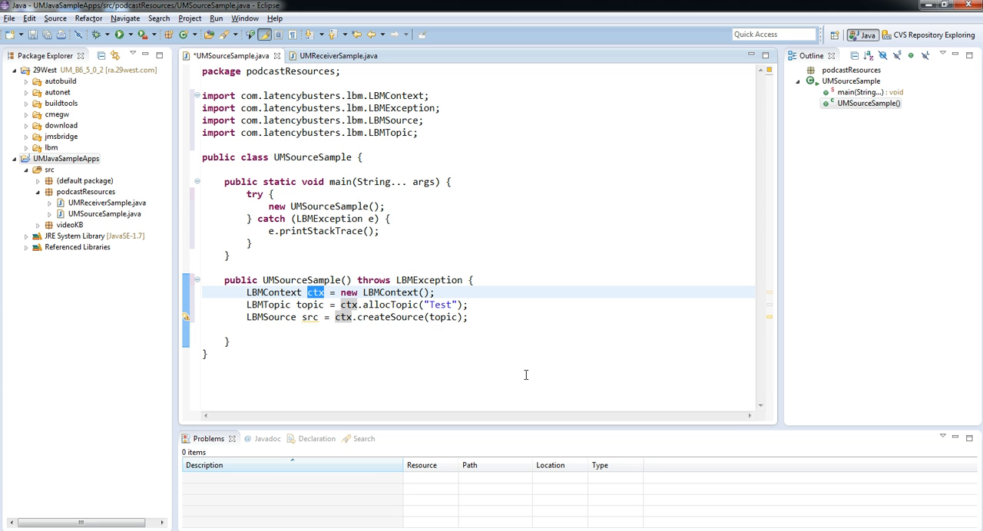
mouse_move(357, 334)
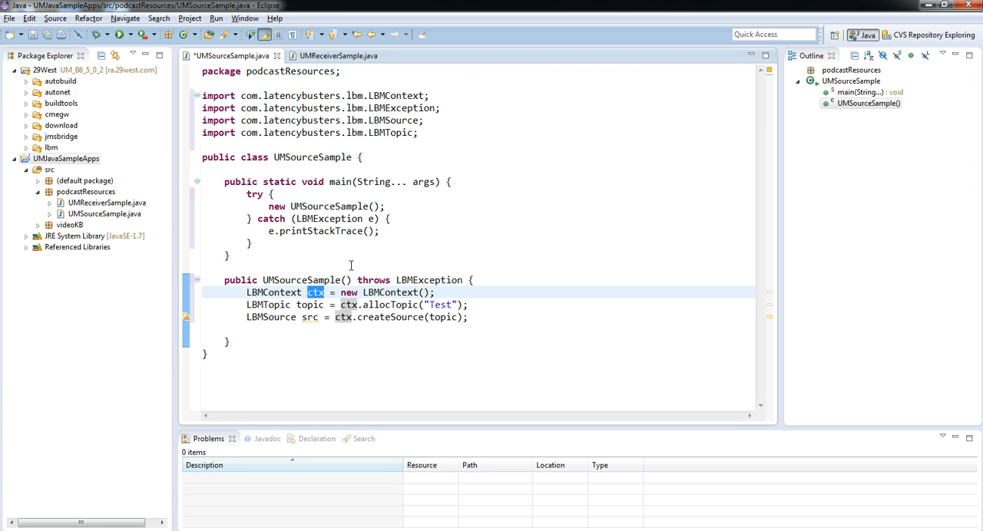
mouse_move(436, 272)
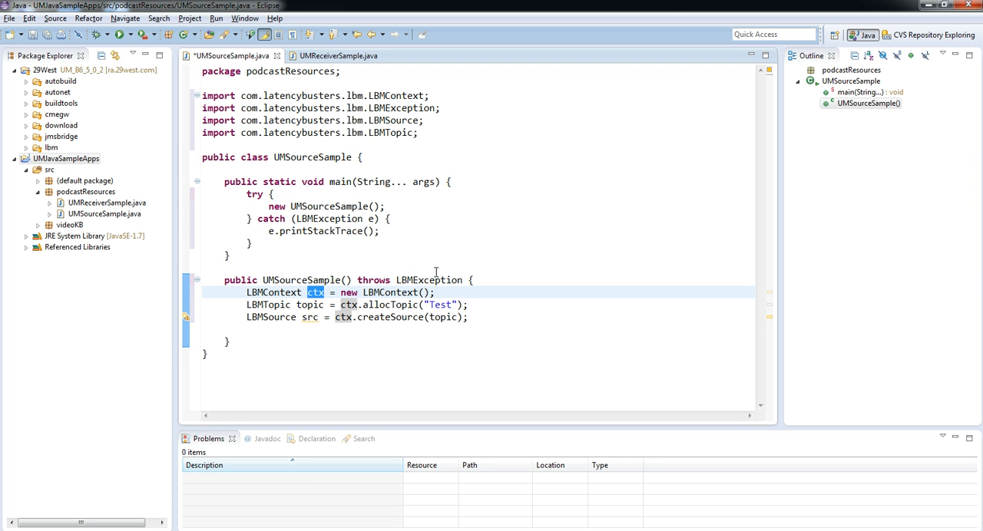
mouse_move(430, 279)
text(System.out.println("Message sent");)
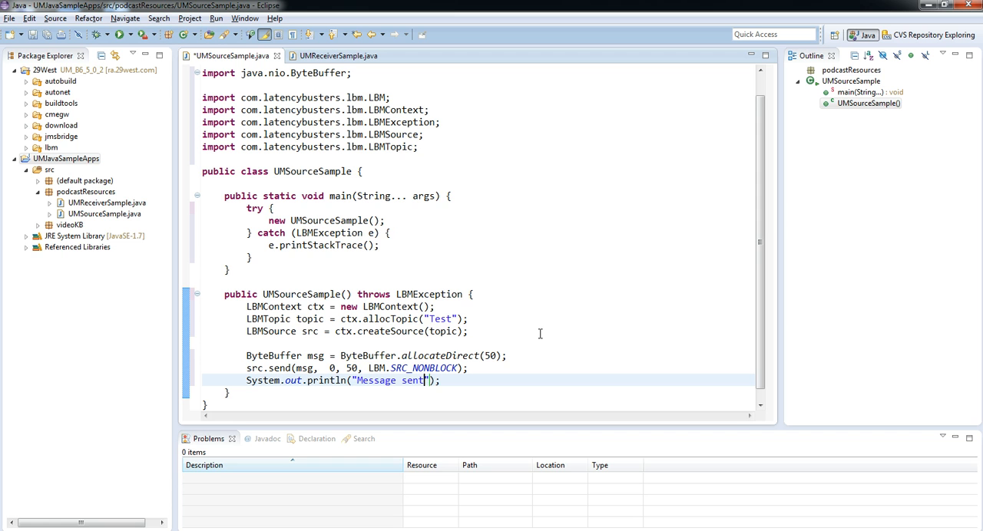
mouse_move(447, 288)
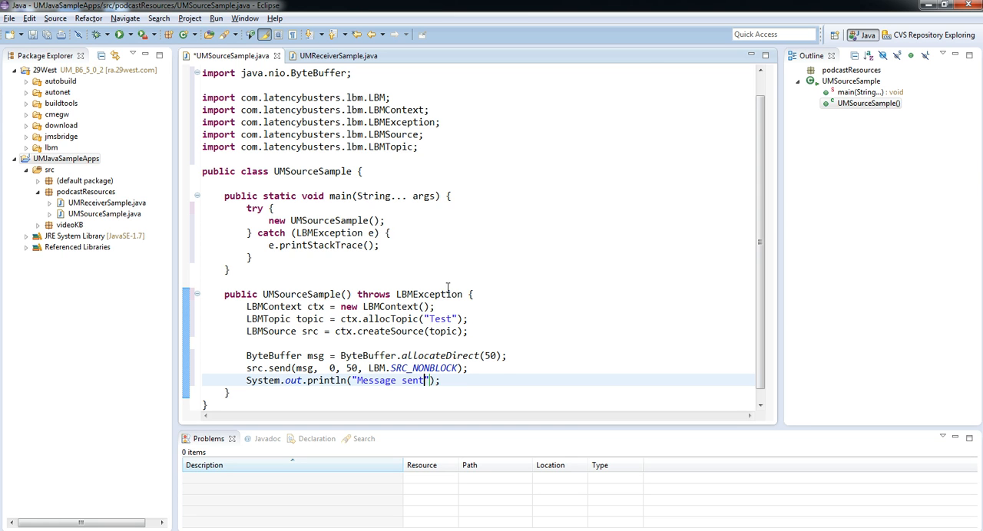
Step: Highlight the LBM.SRC_NONBLOCK flag, then move to the end of the "Message sent" print line
double_click(278, 368)
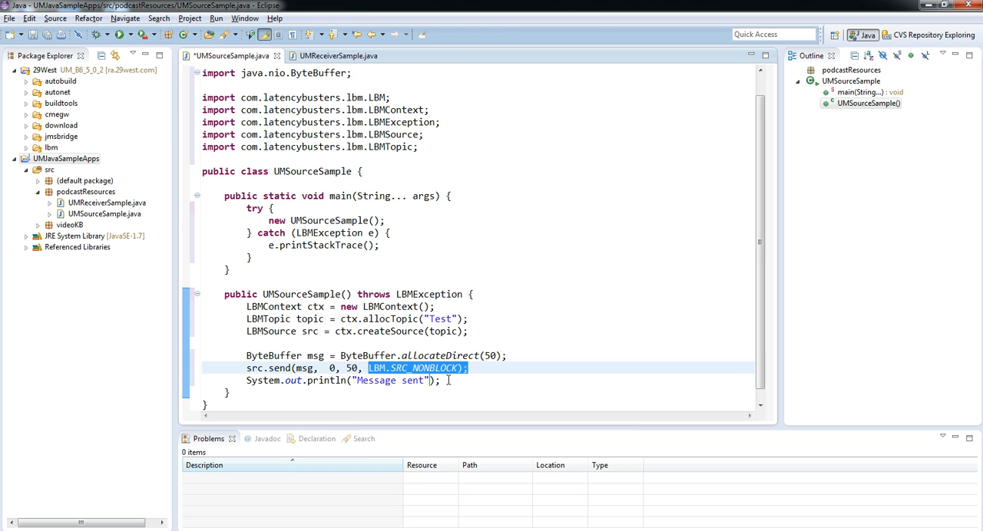
click(446, 380)
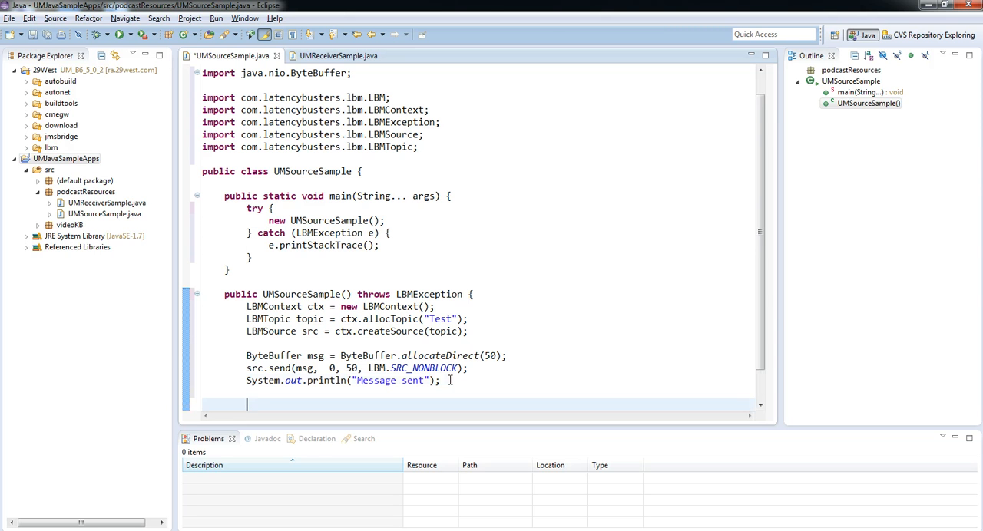
Step: Add src.close(); after the println so the source is closed before the context
text(src.close();)
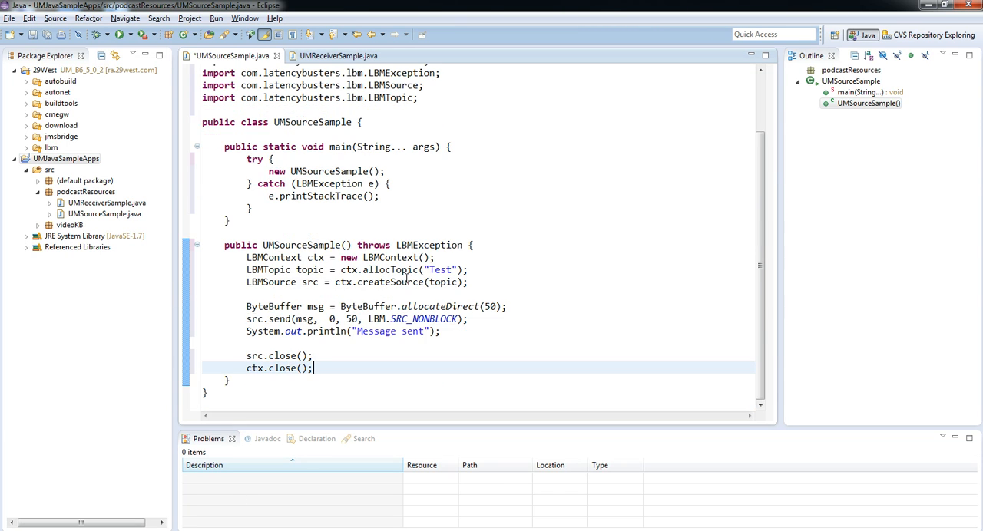
mouse_move(399, 282)
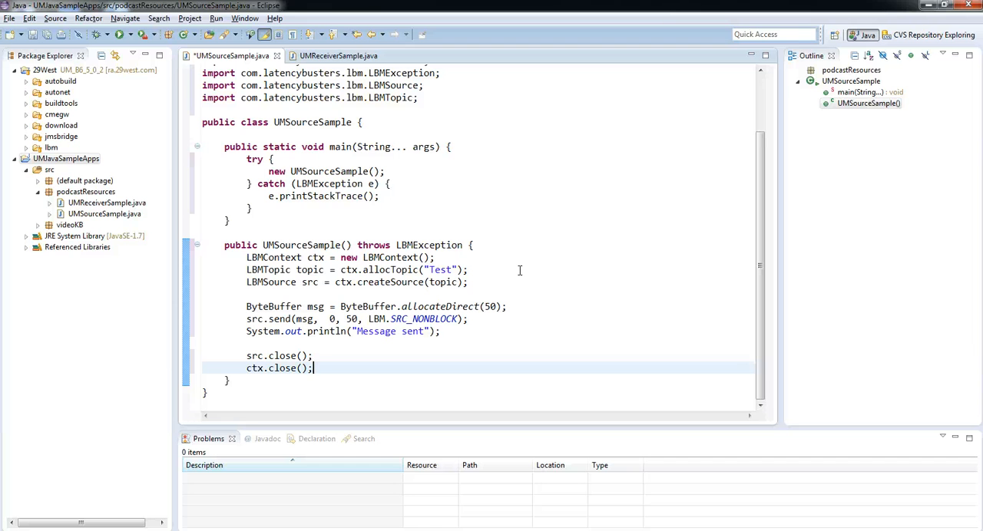
mouse_move(490, 267)
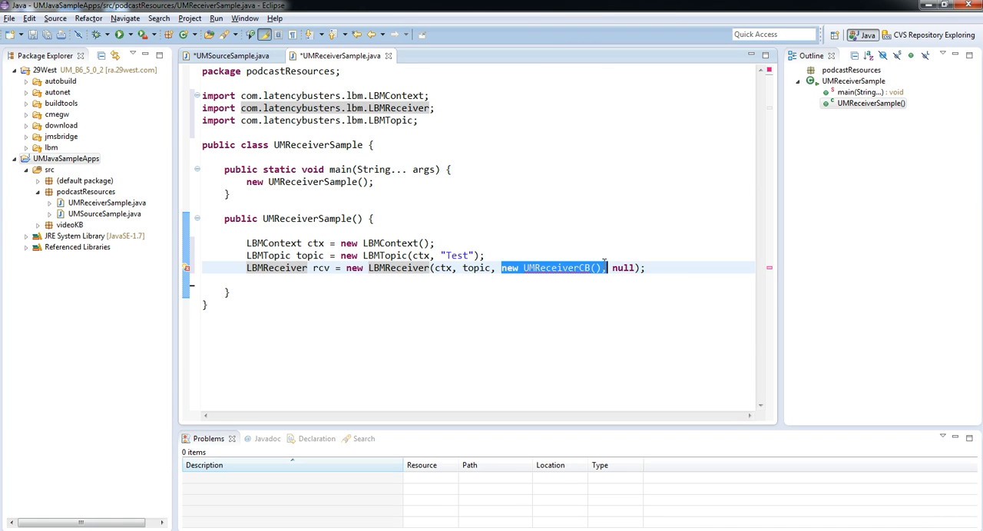
mouse_move(619, 279)
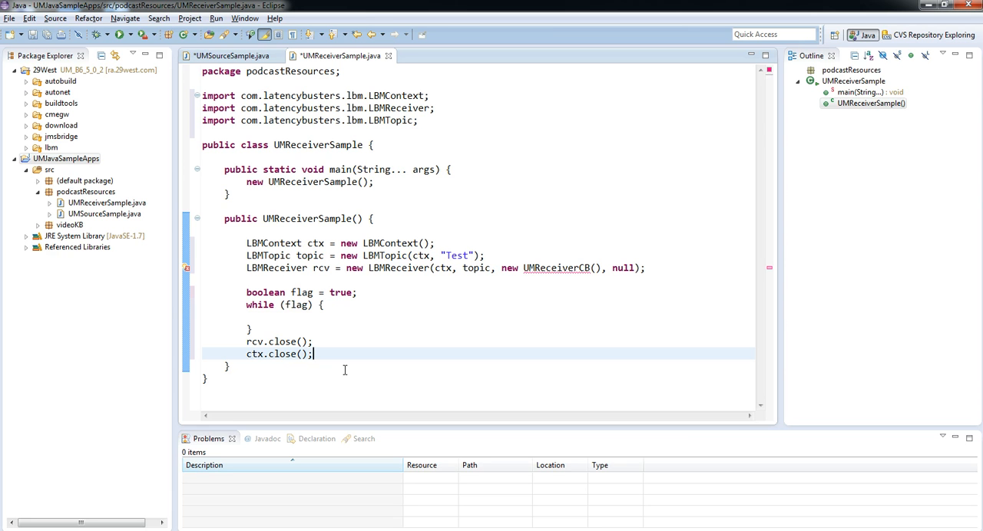
double_click(556, 268)
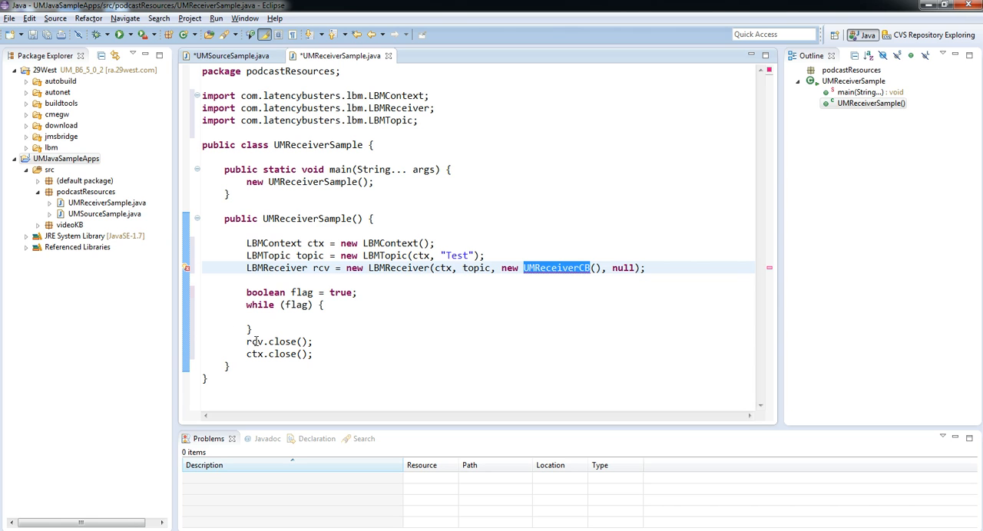
mouse_move(287, 350)
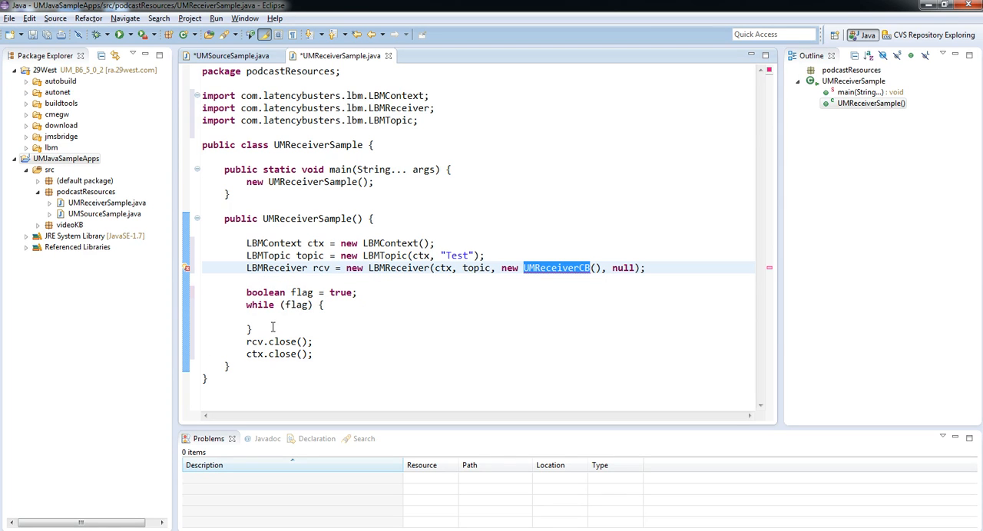
click(273, 318)
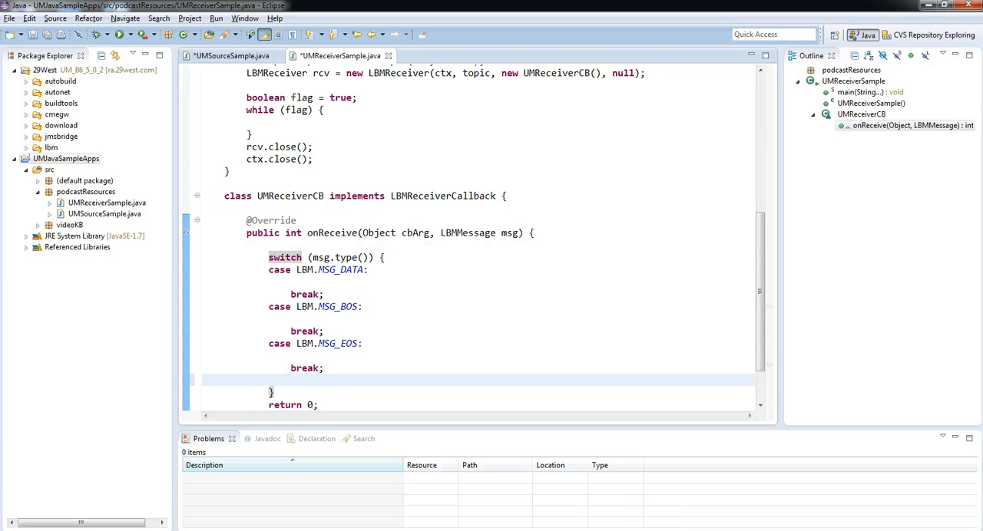
Step: End the onReceive switch with a default: case followed by break
text(default)
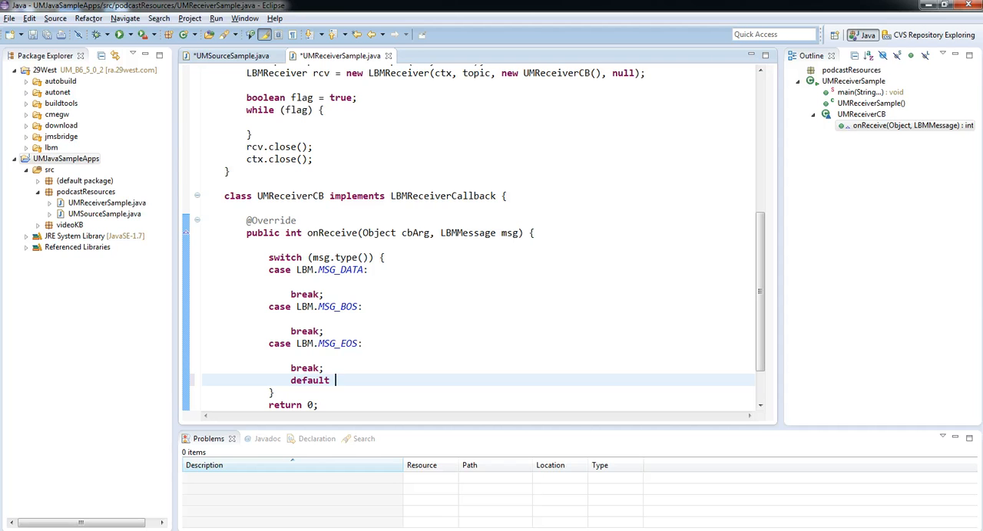
text(:)
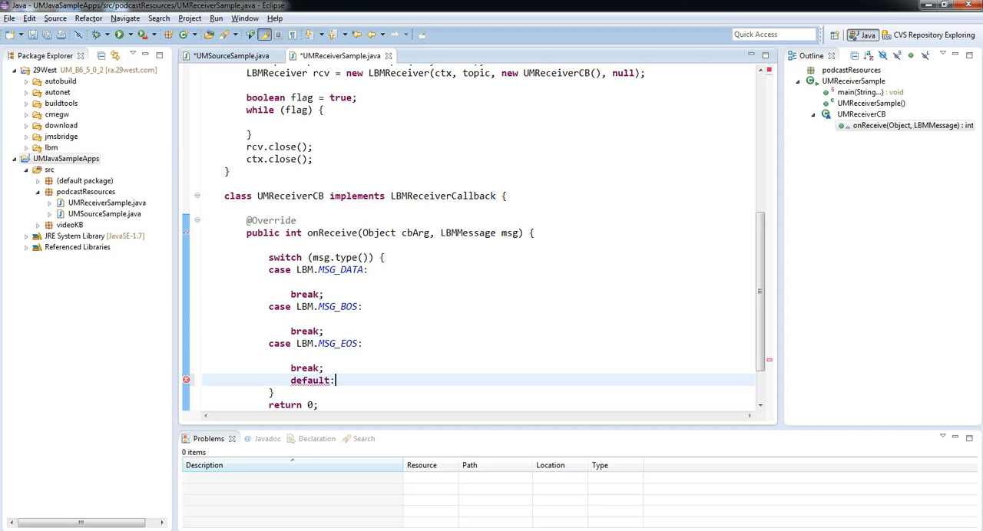
text(bre)
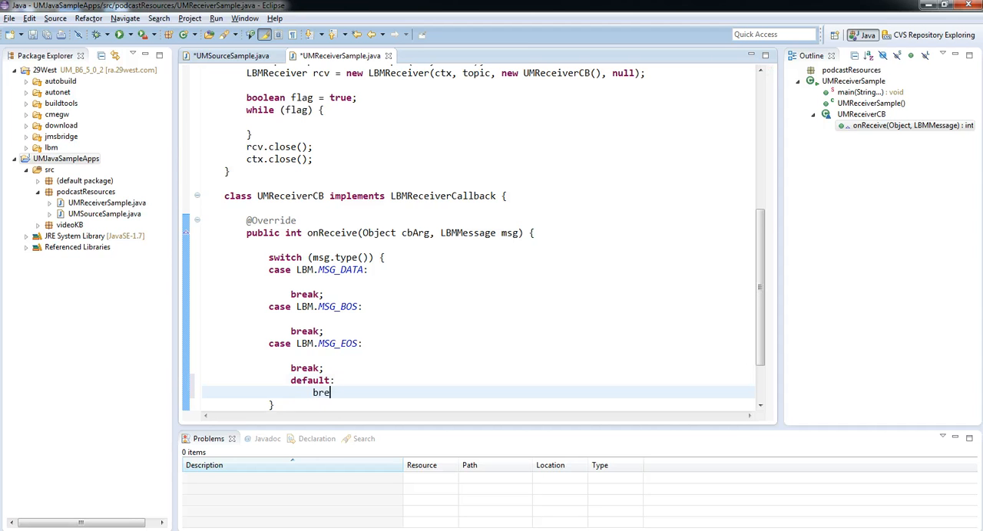
text(ak;)
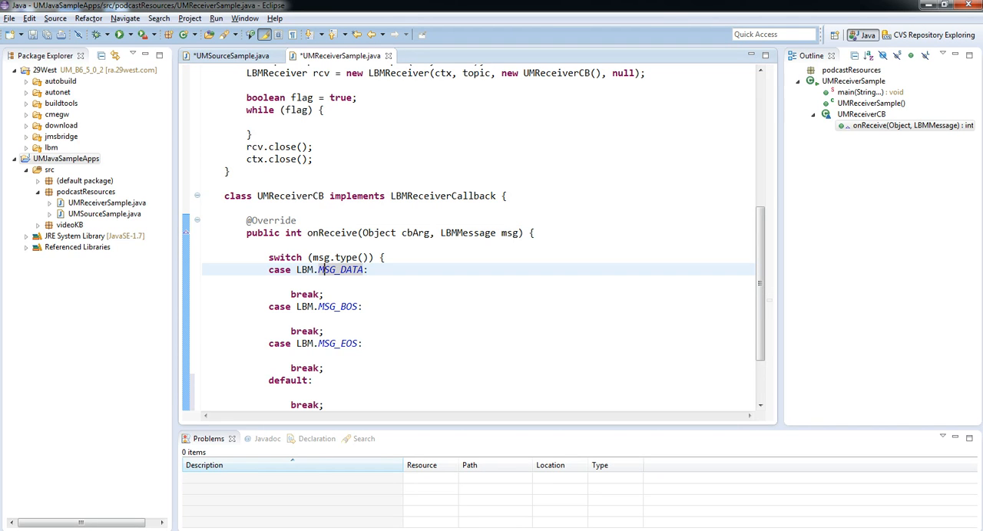
Step: Print topic name, source and data length in the MSG_DATA case via System.out.println
text(System.out.println("[" + msg.topicName() + "][" + msg.source() + "], " + msg.dataLength() + " bytes");)
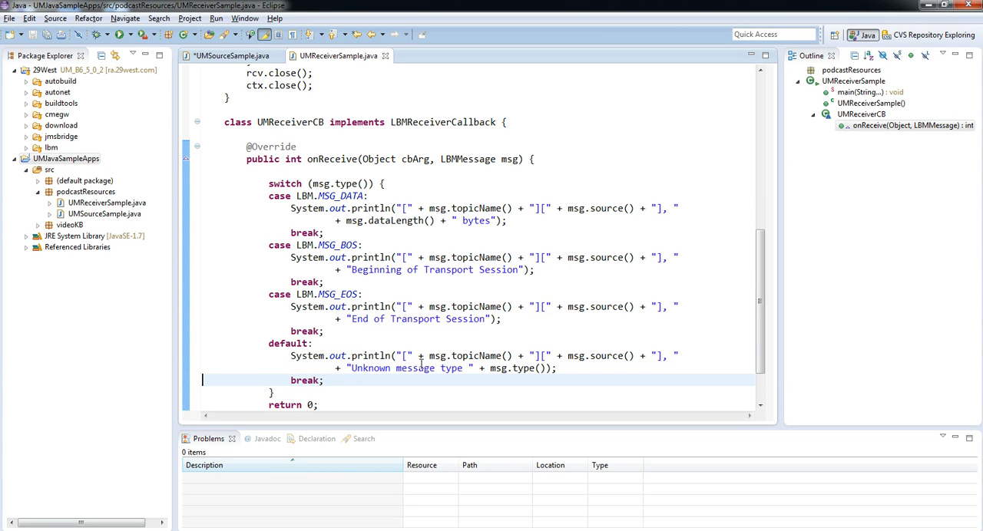
mouse_move(551, 353)
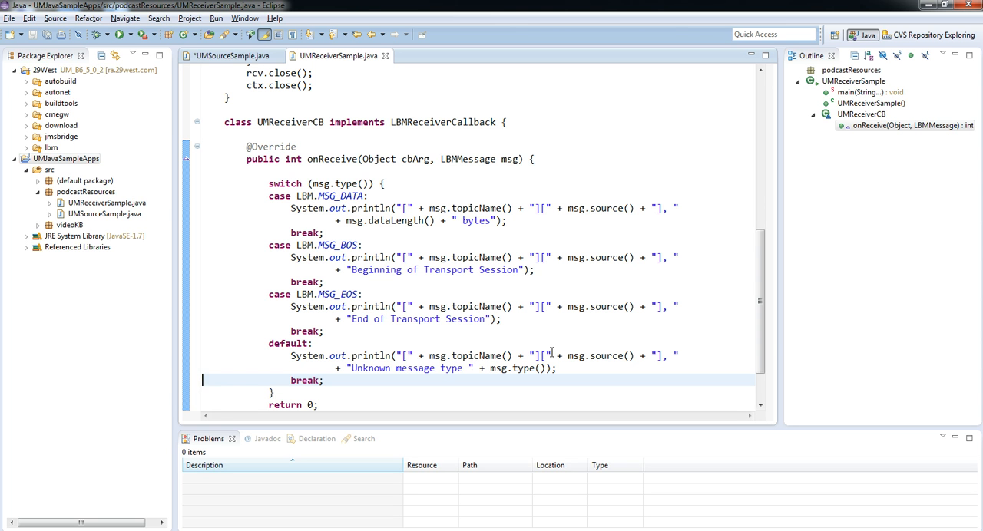
mouse_move(682, 323)
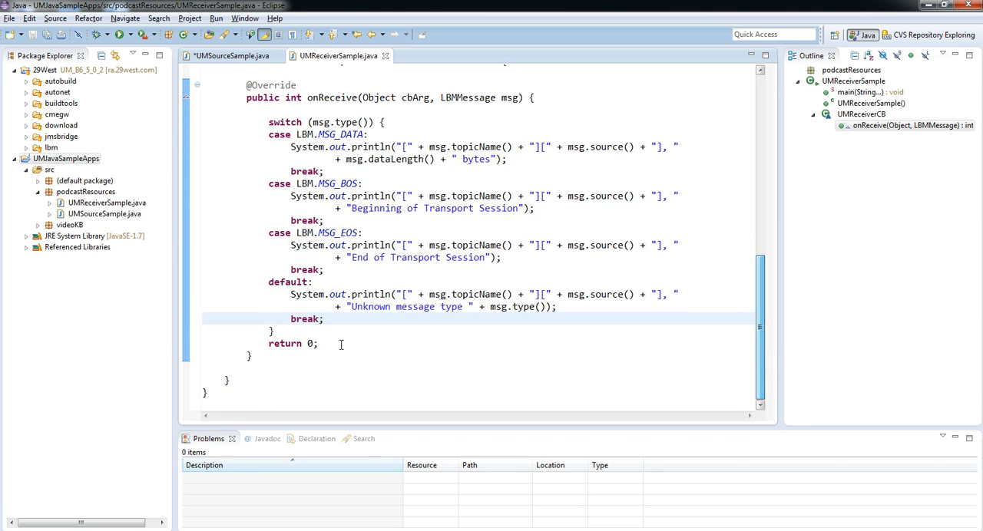
click(291, 367)
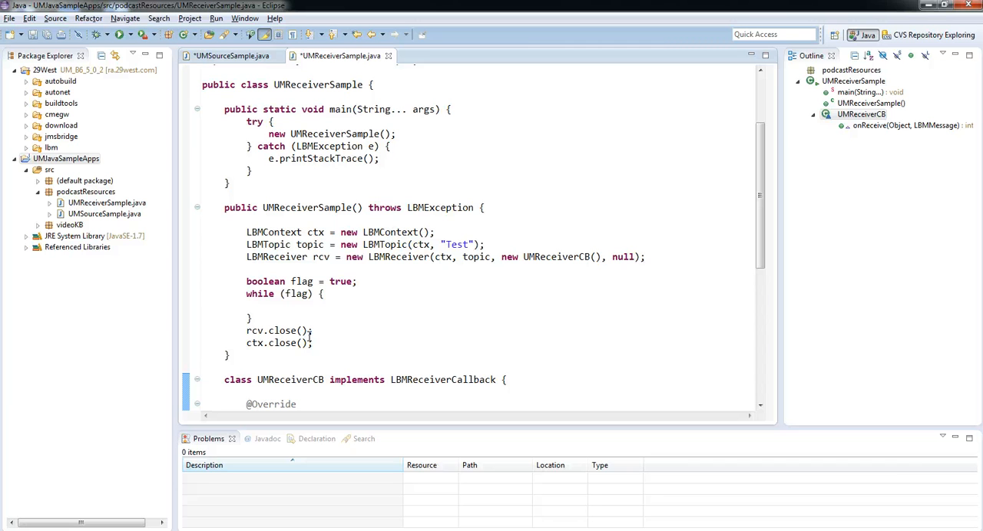
Step: Save the receiver sample and bring UMSourceSample.java back to the front
click(231, 55)
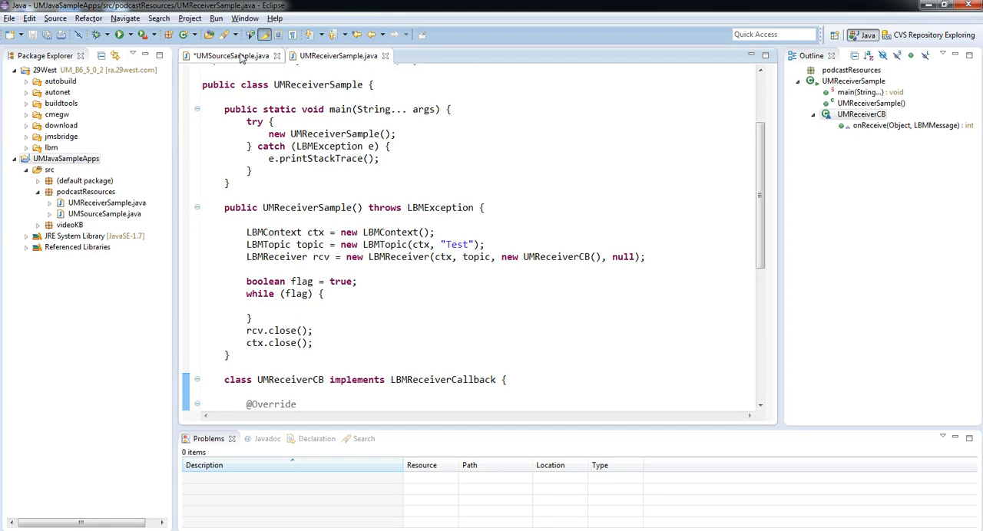
click(230, 55)
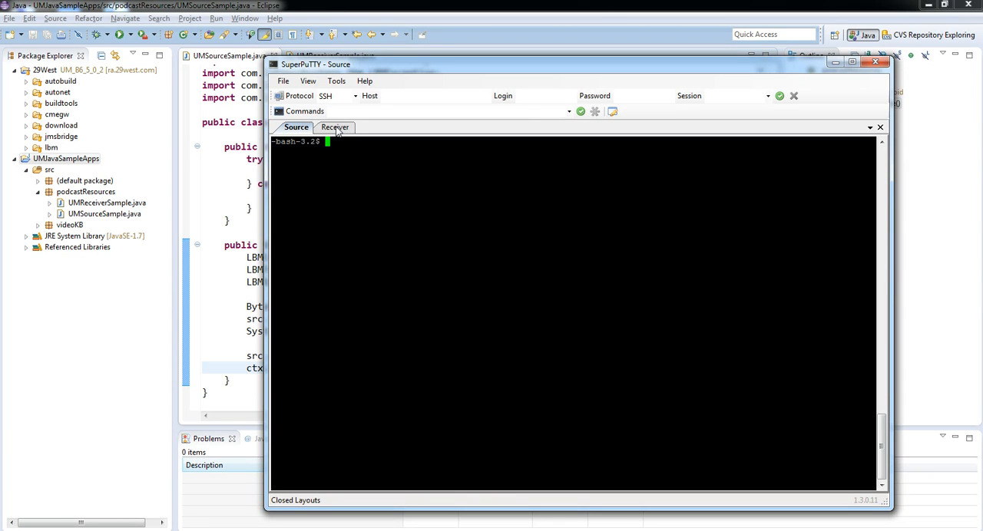
Step: Clear the Receiver session and launch UMReceiverSample with the java -cp command
click(334, 127)
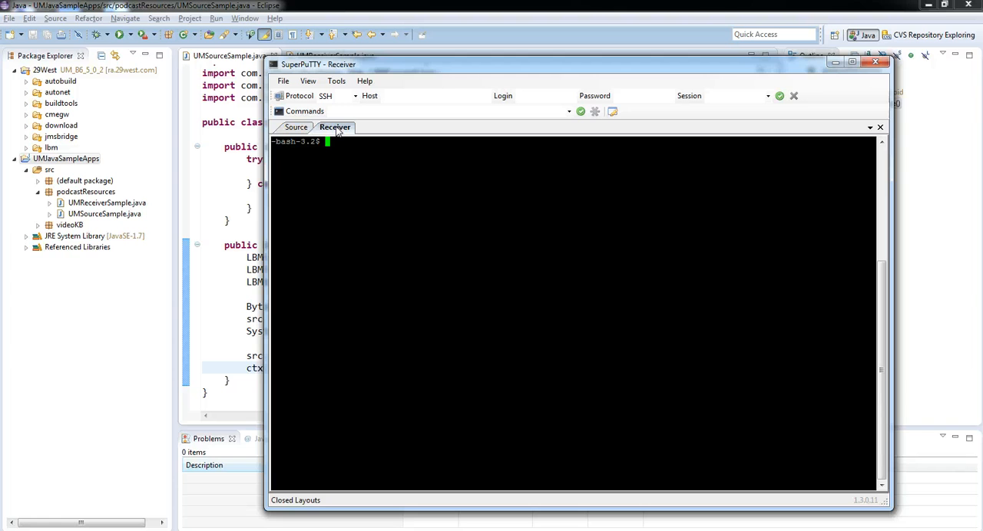
text(clear)
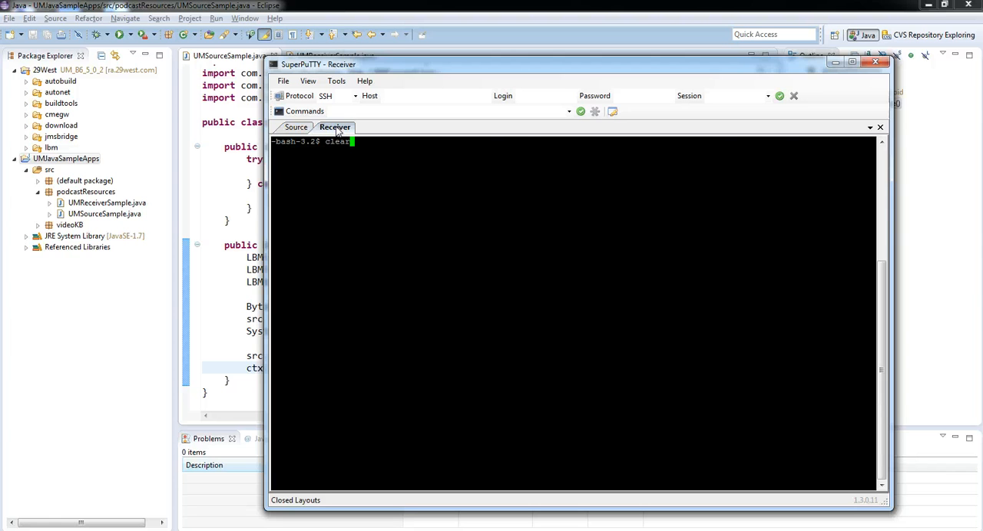
text(/usr/local/29West/jdk1.7.0_11/bin/java -cp /home/djohnsto/:java_libraries/UMS_6.5_jdk1.5.0_12.jar podcastResources/UMReceiverSample)
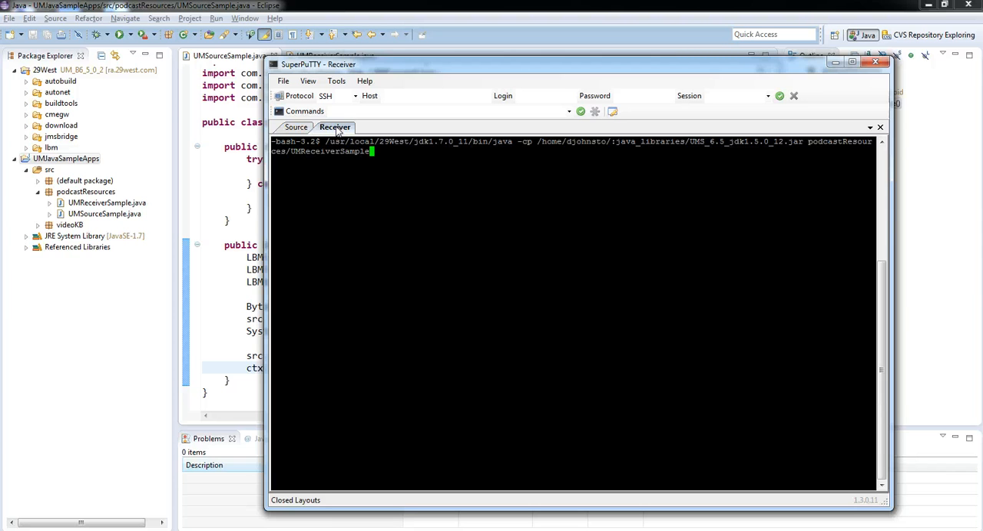
Step: Run UMSourceSample in the Source session and check the Receiver session for the message
click(295, 127)
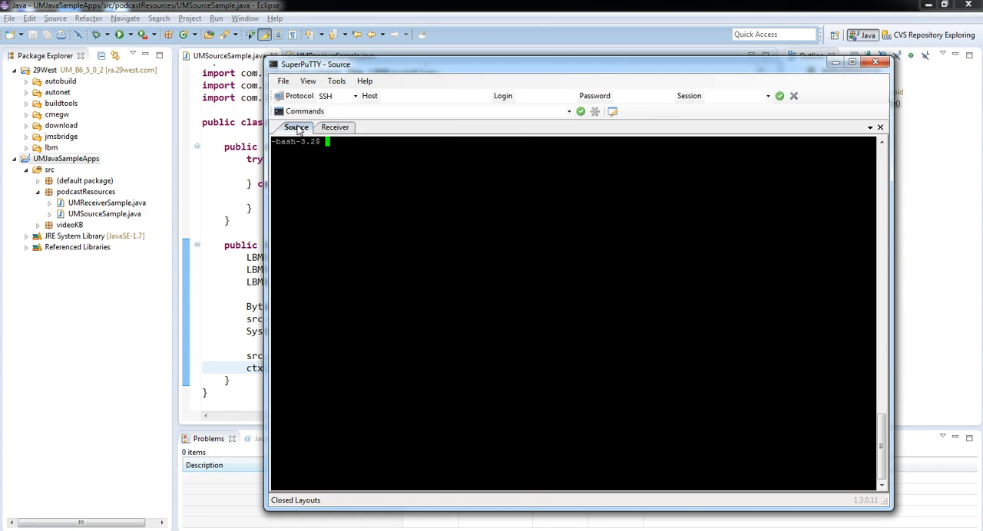
text(/usr/local/29West/jdk1.7.0_11/bin/java -cp /home/djohnsto/:java_libraries/UMS_6.5_jdk1.5.0_12.jar podcastResources/UMSourceSample)
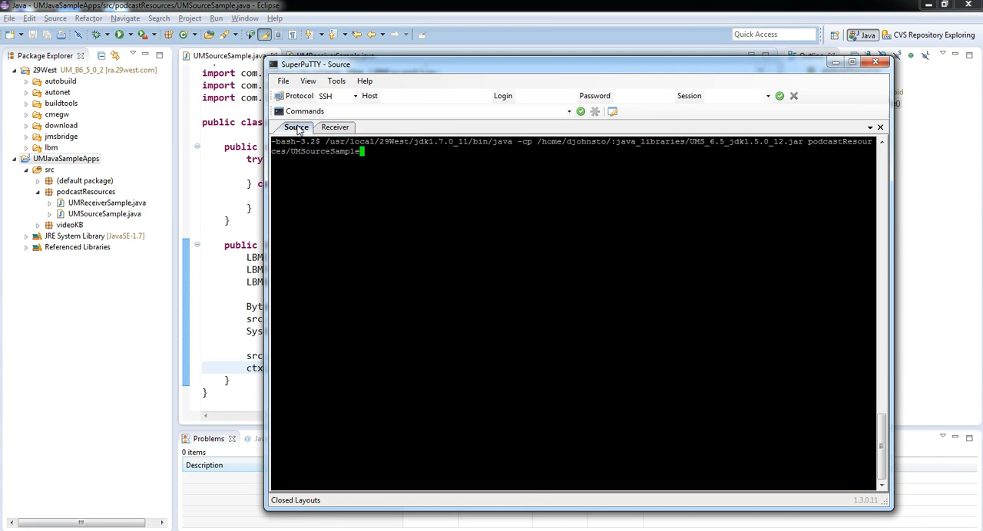
click(335, 127)
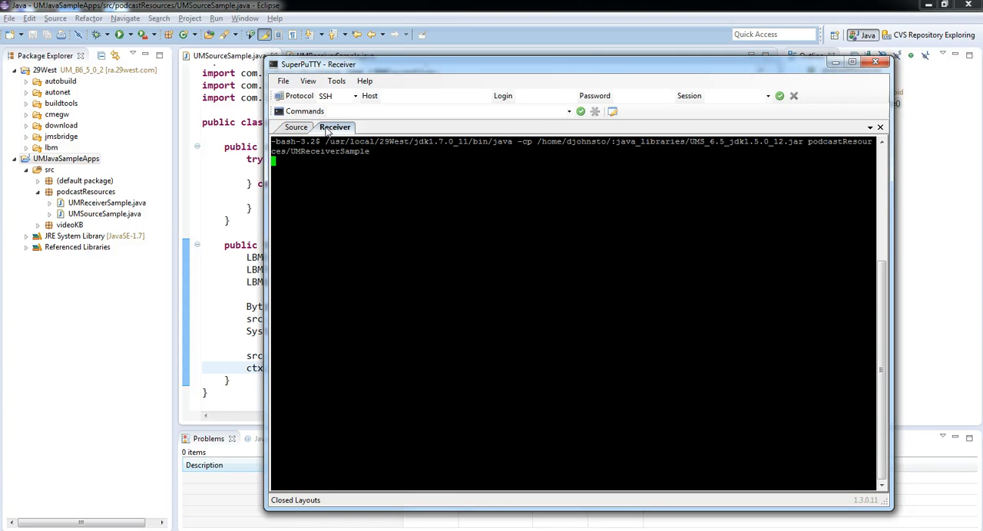
click(296, 126)
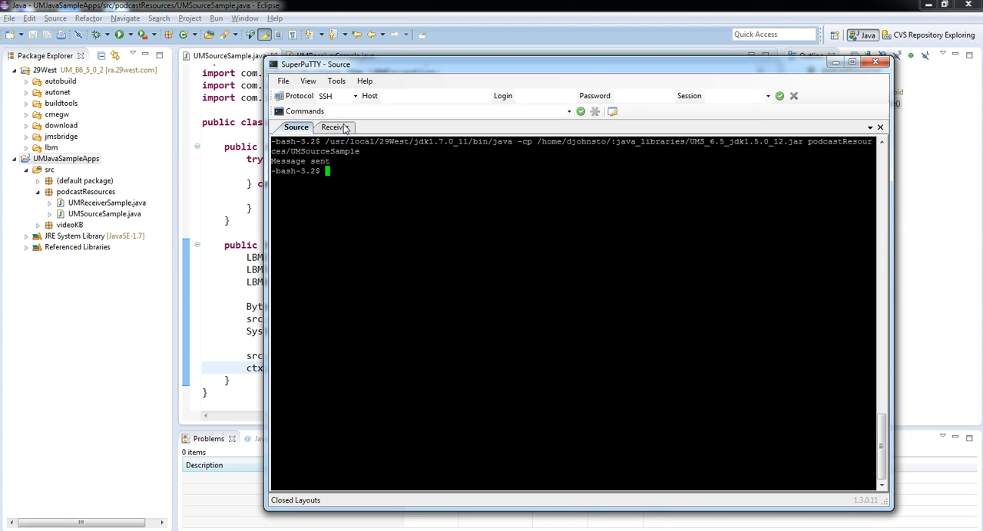
click(334, 127)
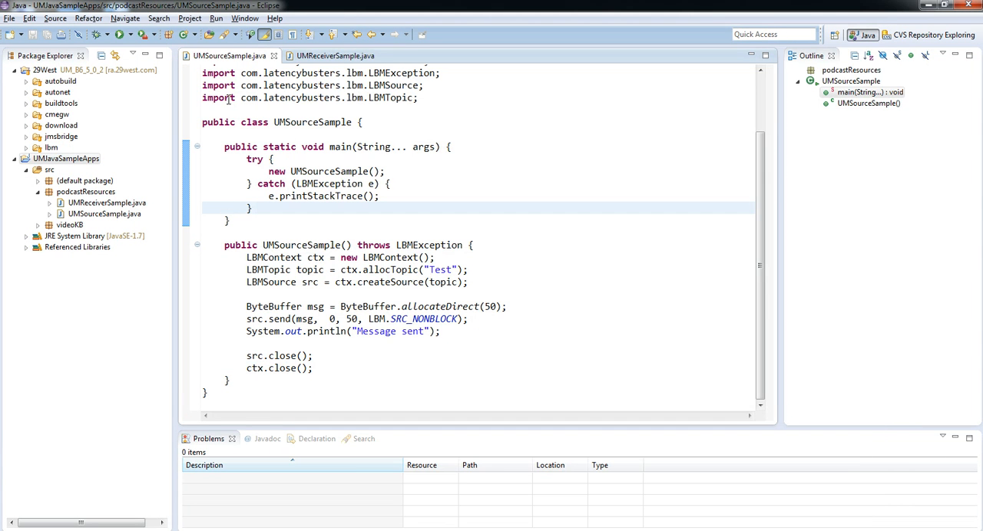
mouse_move(318, 338)
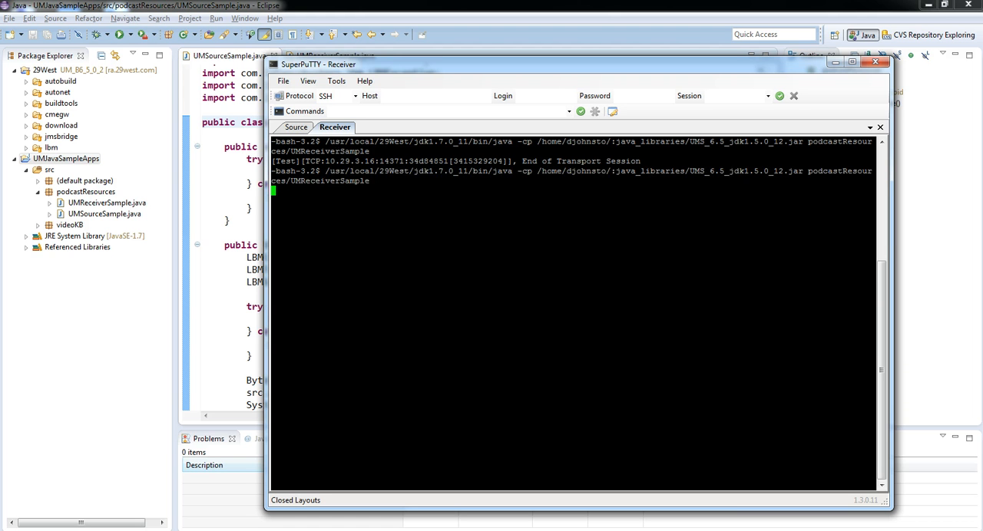
Step: Check the Source session output, then return to the Eclipse source constructor with its 5000 ms sleep
click(296, 127)
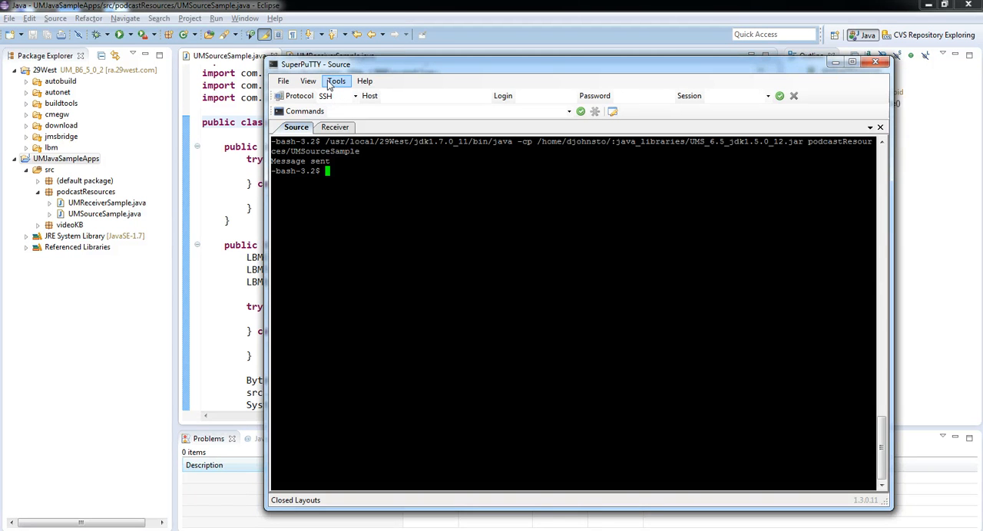
click(334, 127)
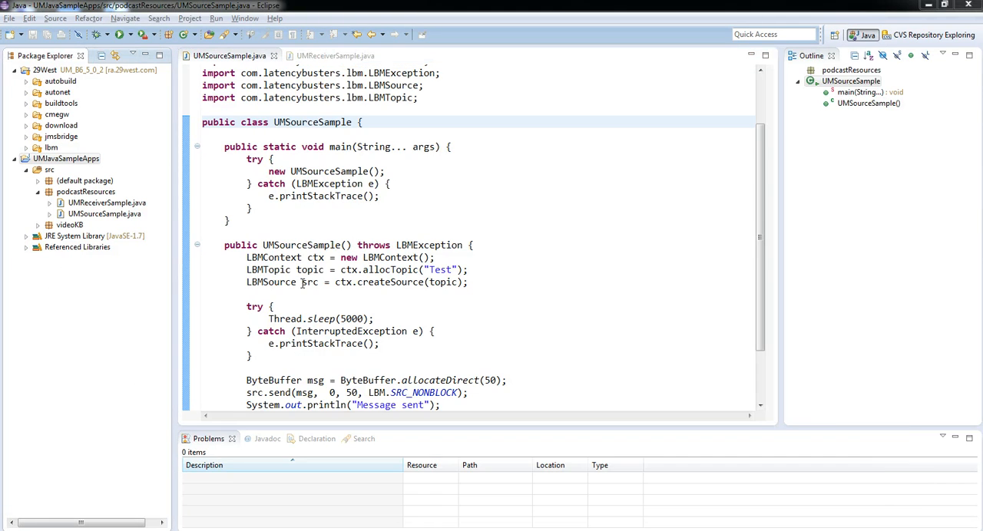
Step: Wrap the send and print calls in for (int i=0; i < 10; i++) { }
click(246, 367)
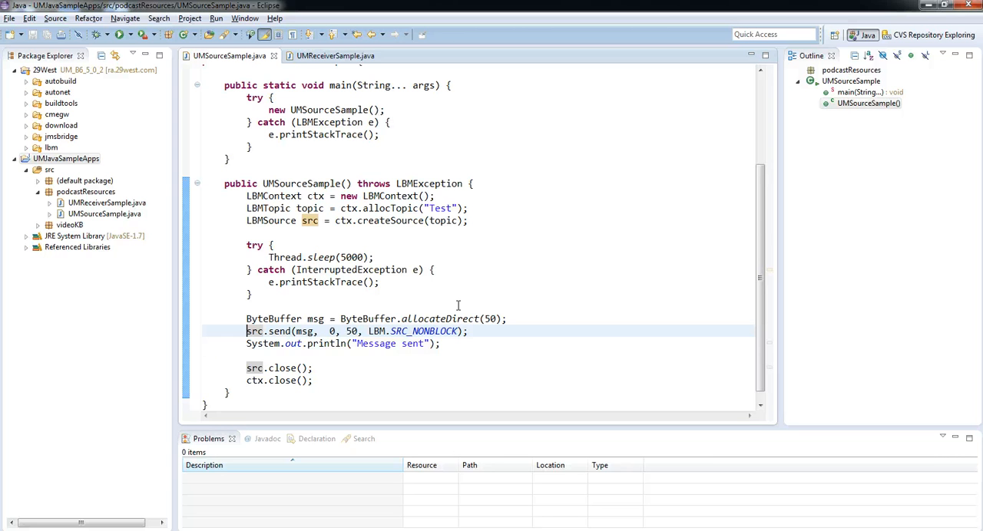
text(for (int i)
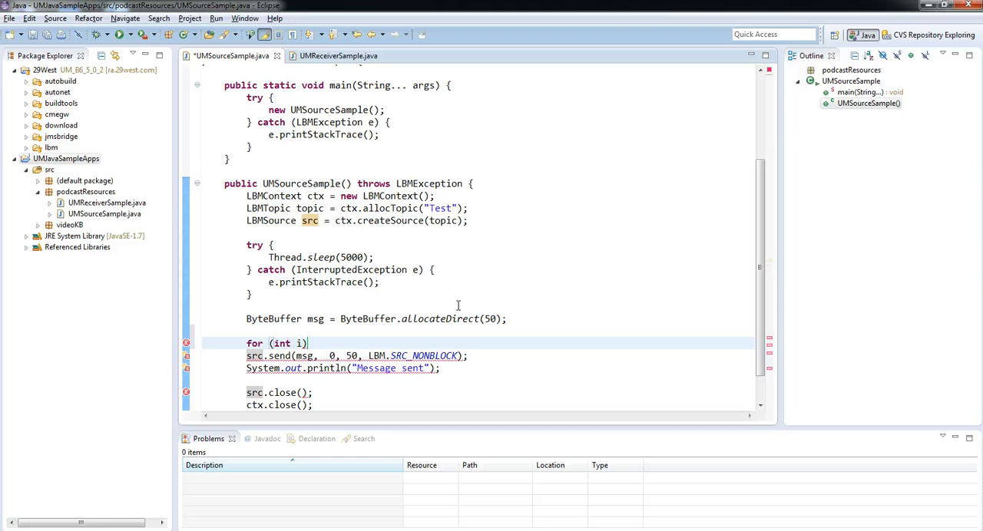
text(=0)
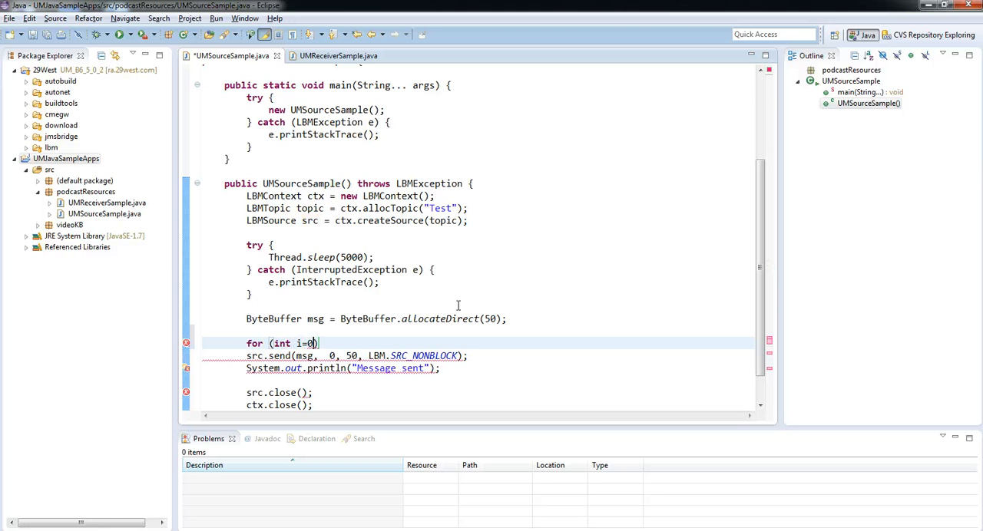
text(; i <)
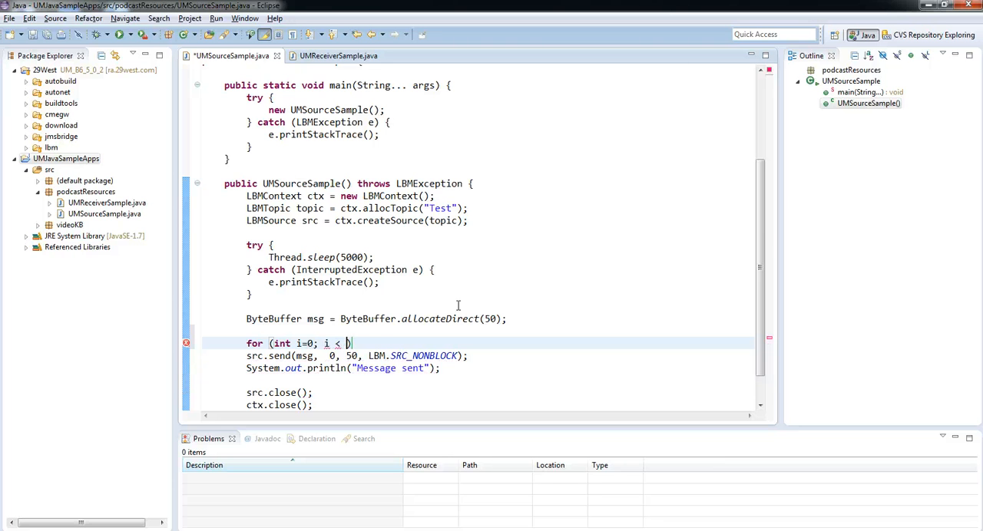
text(10; i++)
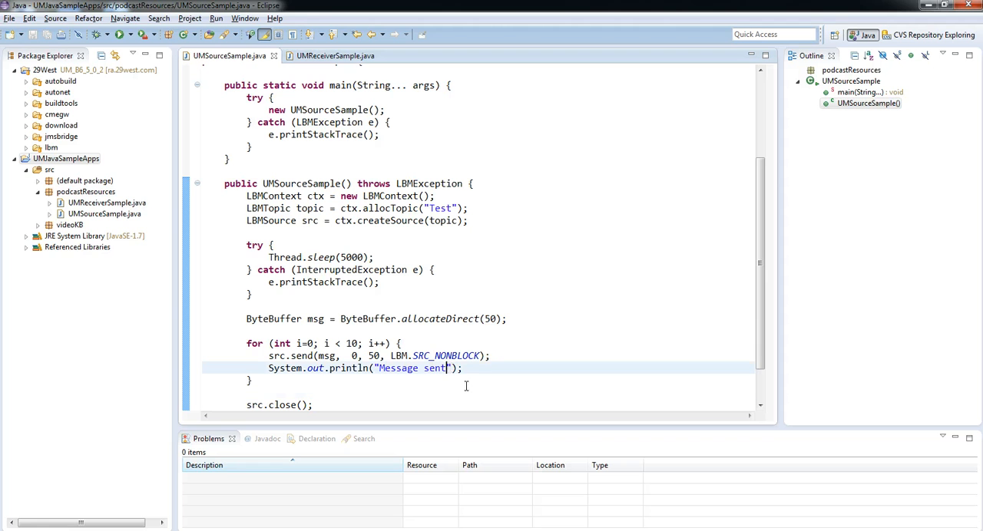
Step: Change the printed text to "Message #" + i + " sent"
key(BackSpace)
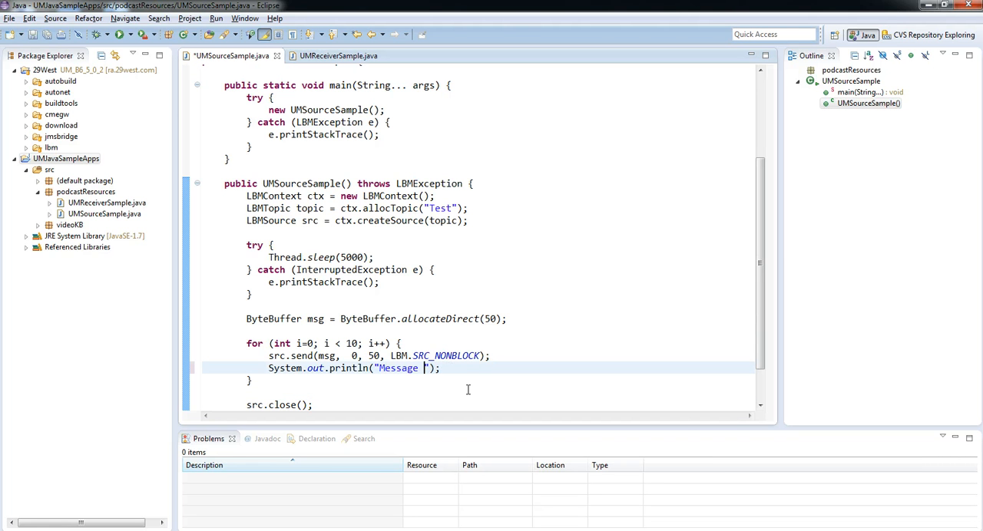
text(#)
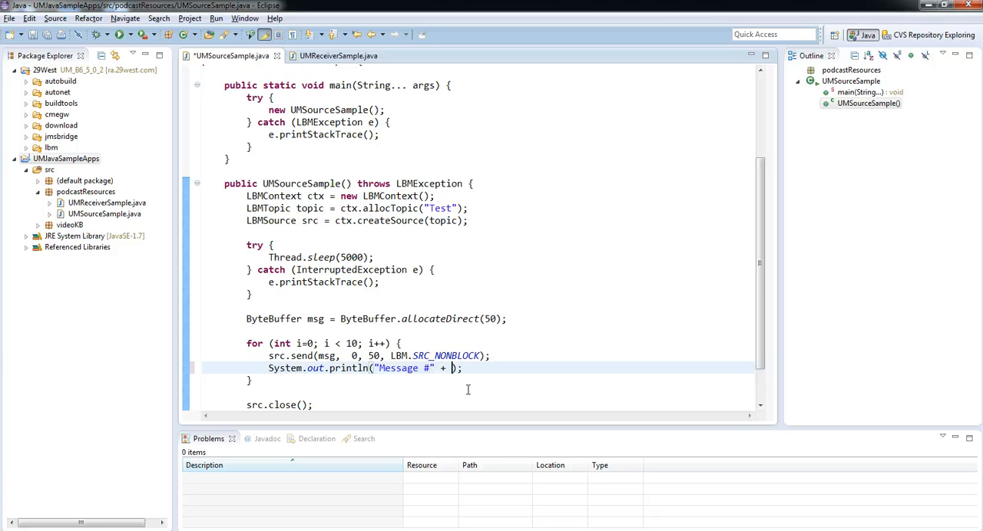
text(i)
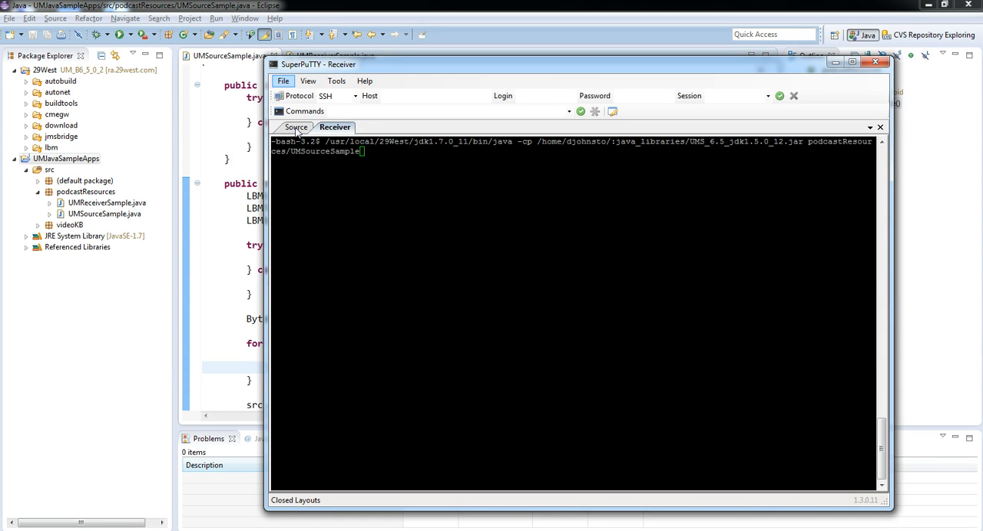
Step: Run UMSourceSample in the Source session, printing Message #0 to #9, then check the Receiver session
click(295, 127)
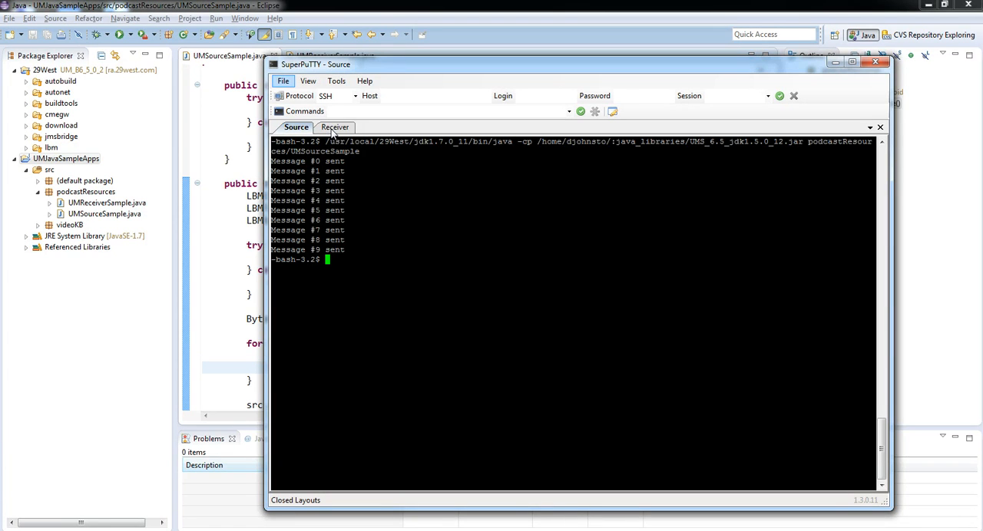
click(334, 128)
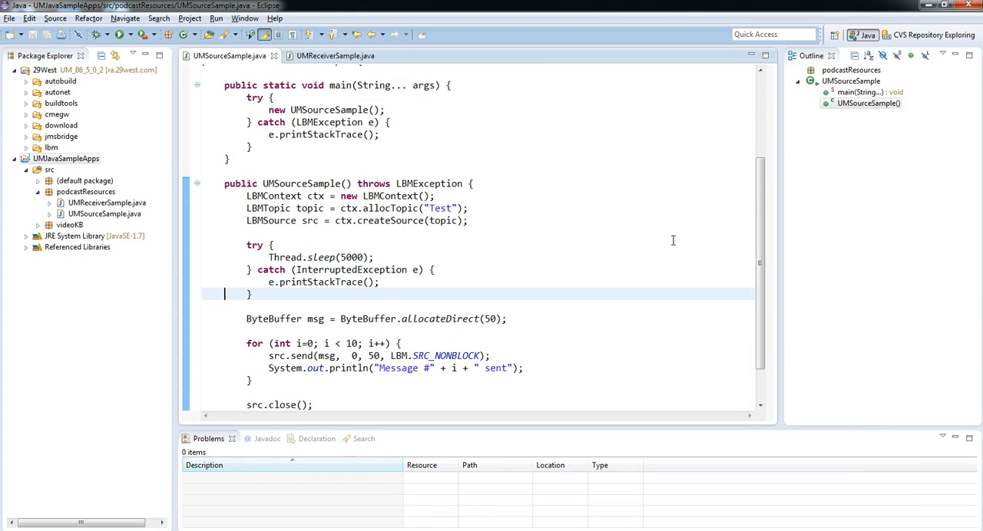
Step: Paste a second Thread.sleep try/catch after the send loop and set it to 10000 ms
scroll(down, 3)
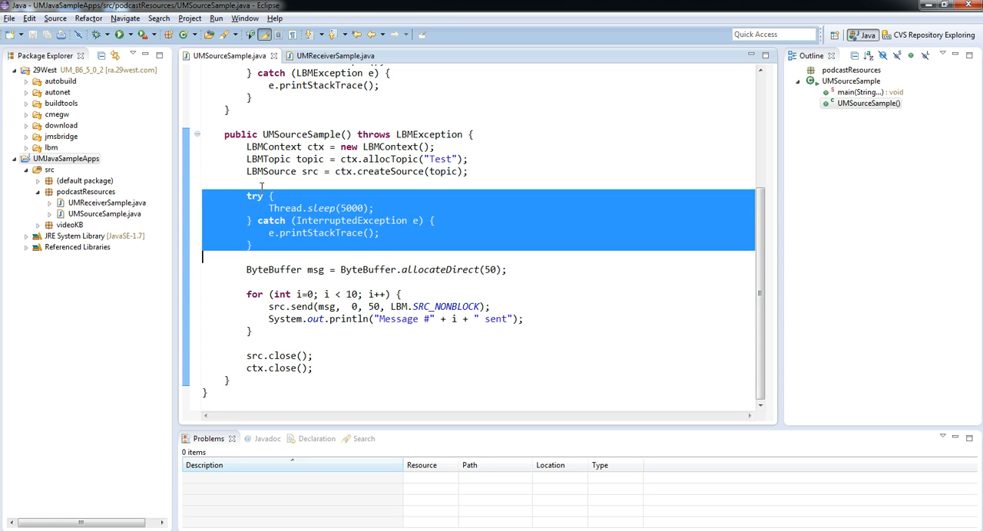
click(203, 343)
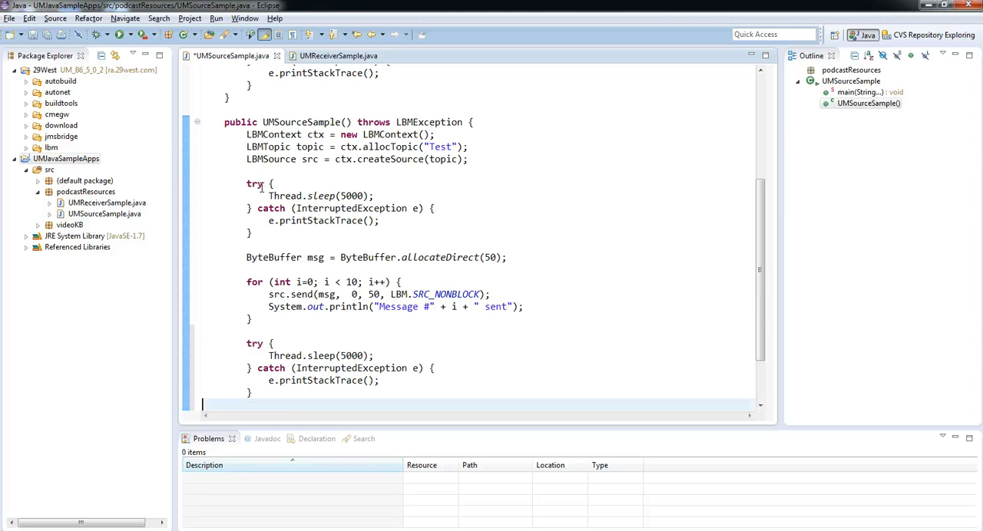
scroll(down, 3)
text(10)
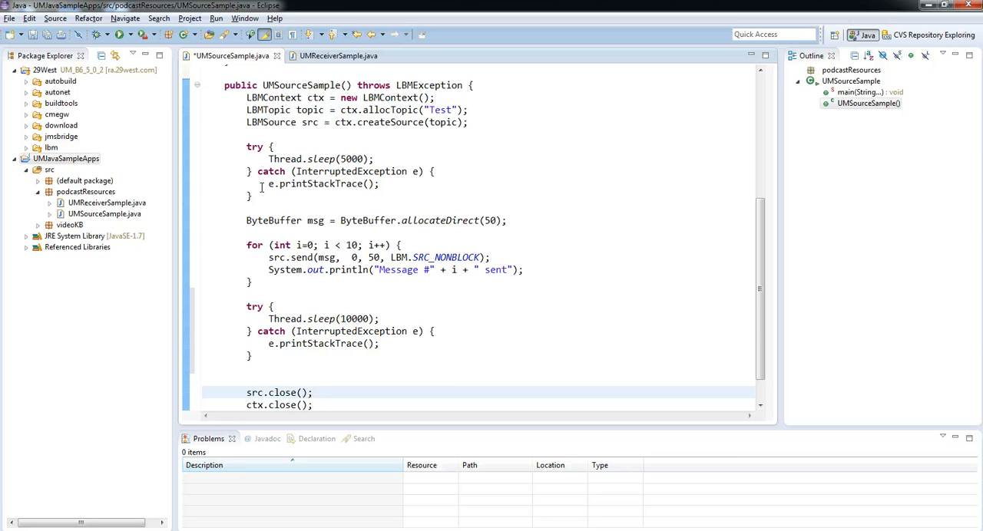
click(323, 319)
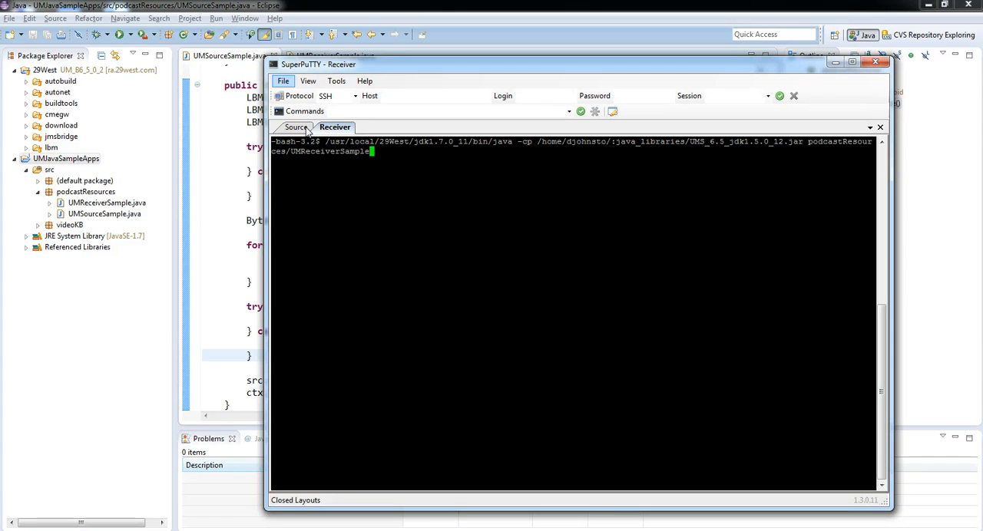
Step: Run UMSourceSample, then watch the receiver log session begin, ten 50-byte messages and session end
click(296, 126)
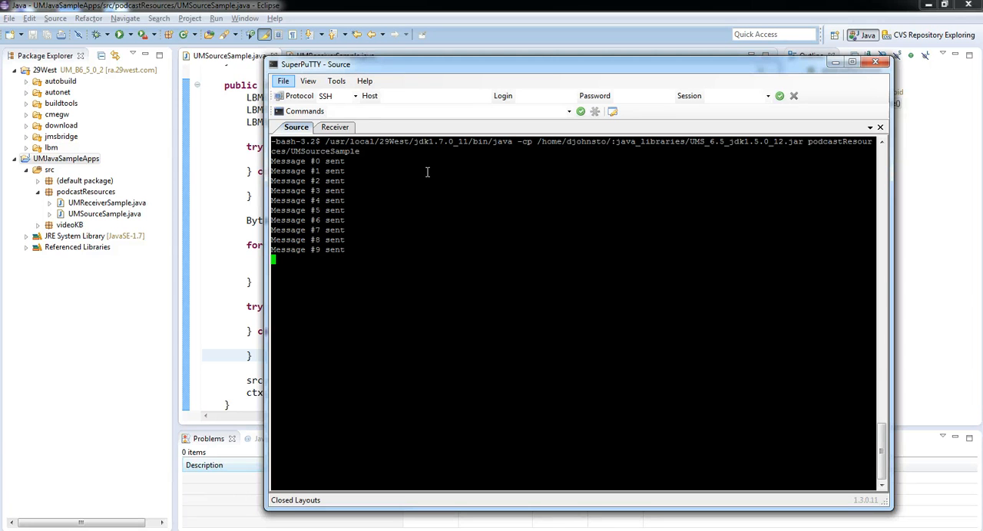
click(334, 127)
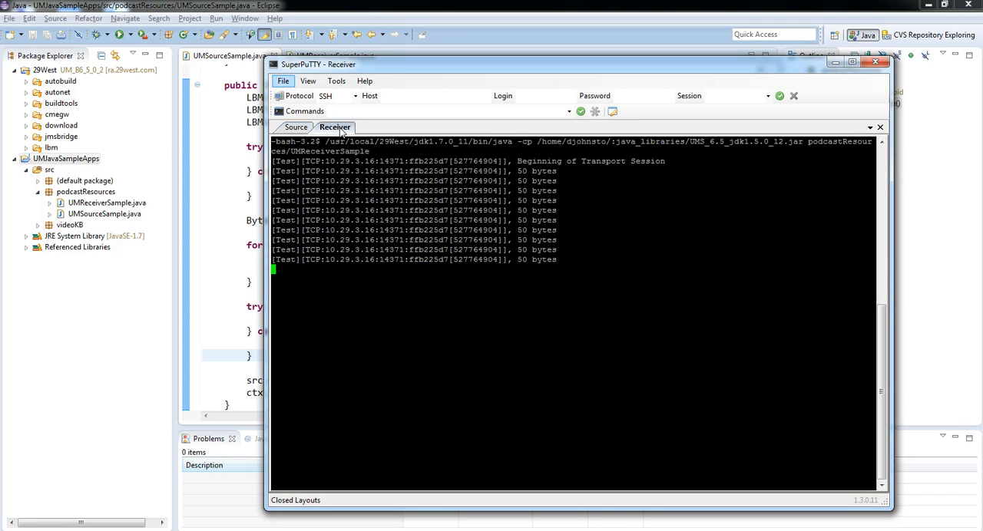
mouse_move(545, 170)
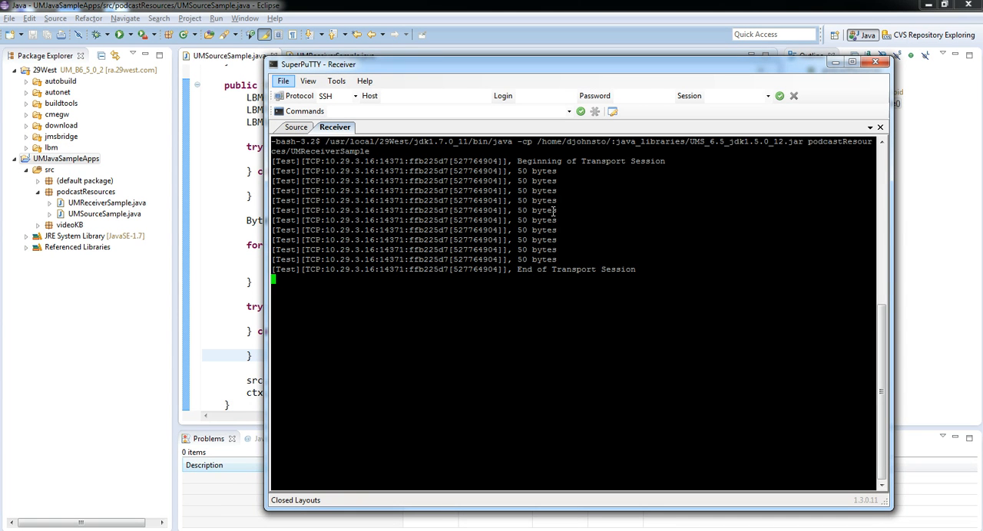
mouse_move(572, 251)
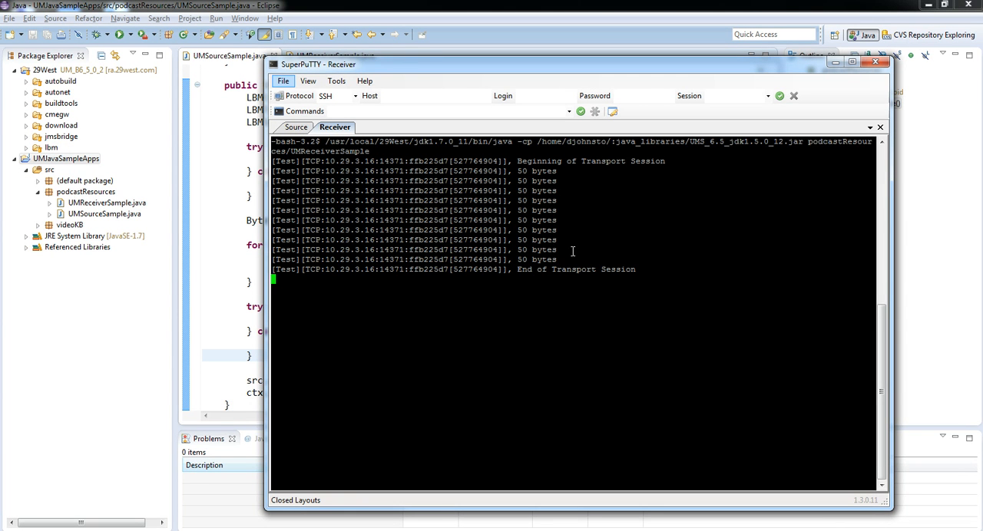
mouse_move(576, 250)
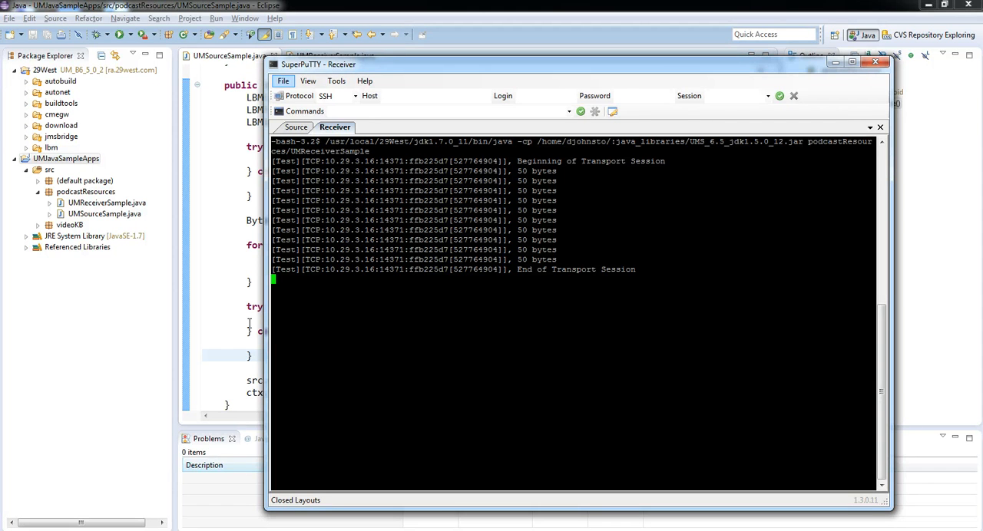
mouse_move(199, 350)
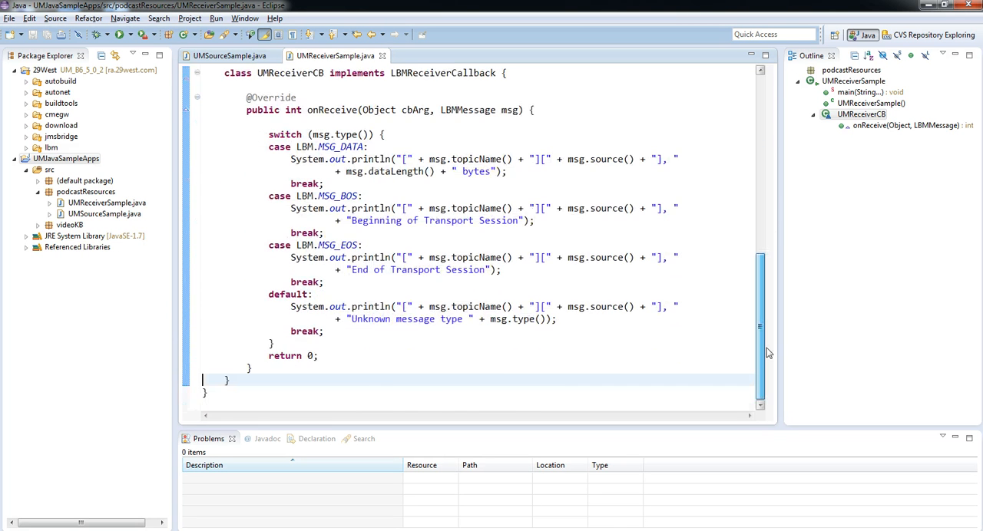
scroll(up, 3)
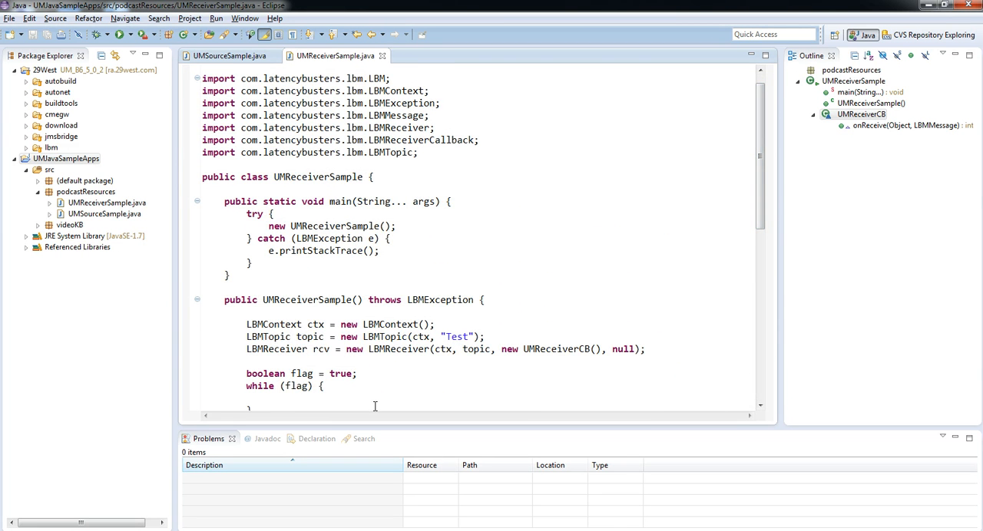